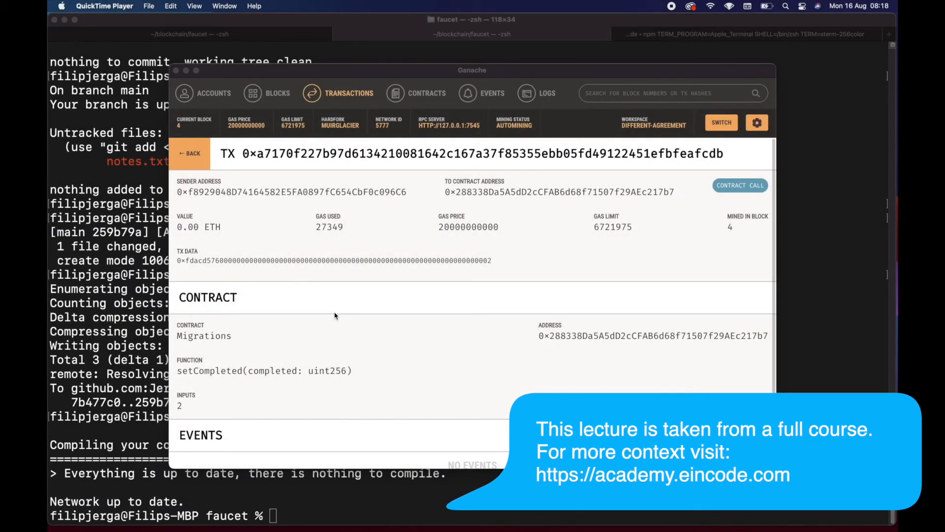
{"action": "mouse_move", "coordinate": [319, 337]}
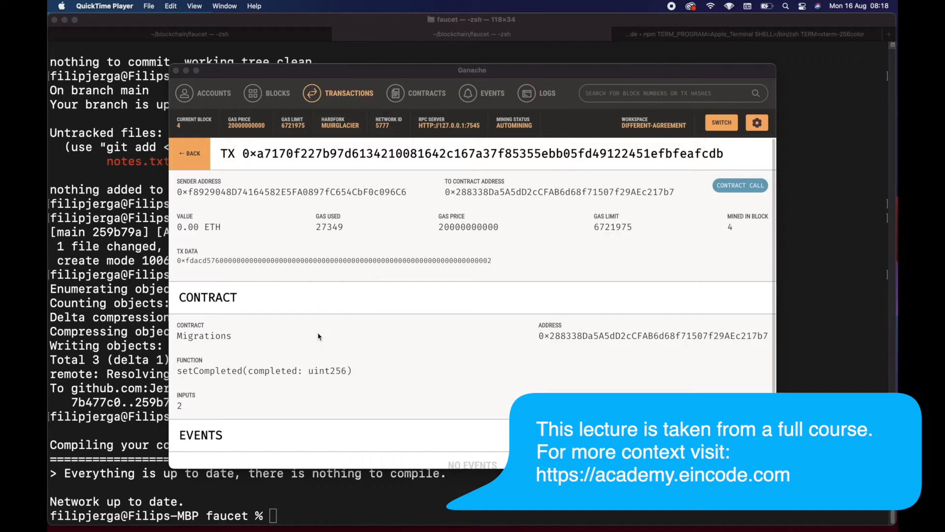
{"action": "mouse_move", "coordinate": [181, 261]}
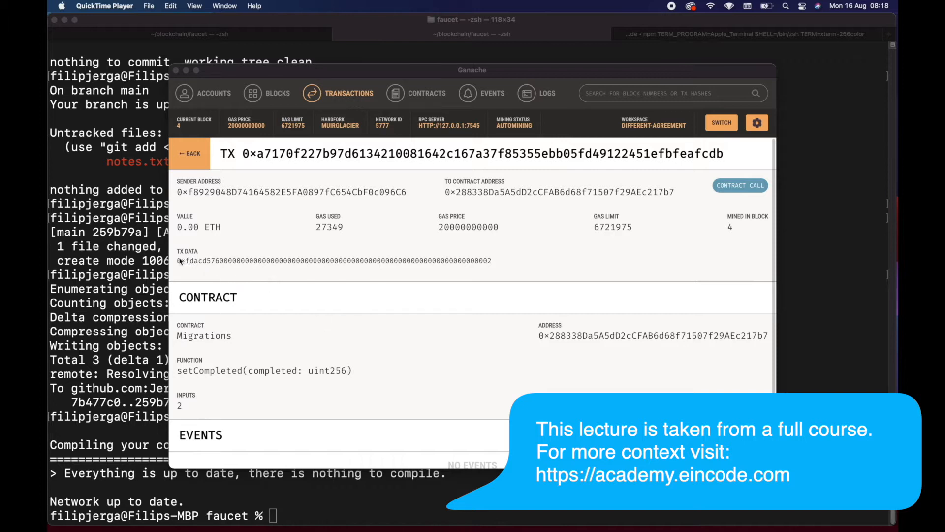
Place the transaction data 0xfdacd576 plus the zero-padded argument ending in 2 on line 22 of Migrations.sol.
{"action": "left_click", "coordinate": [422, 260]}
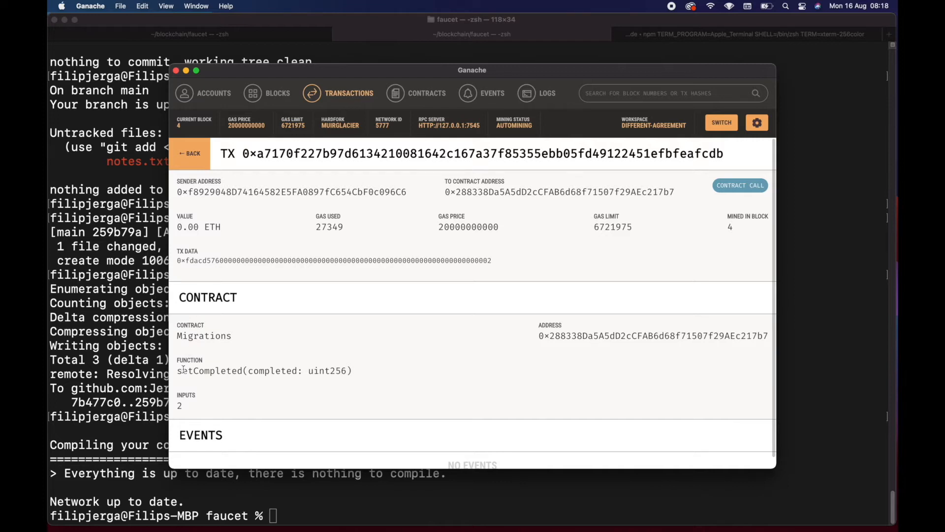
{"action": "double_click", "coordinate": [264, 370]}
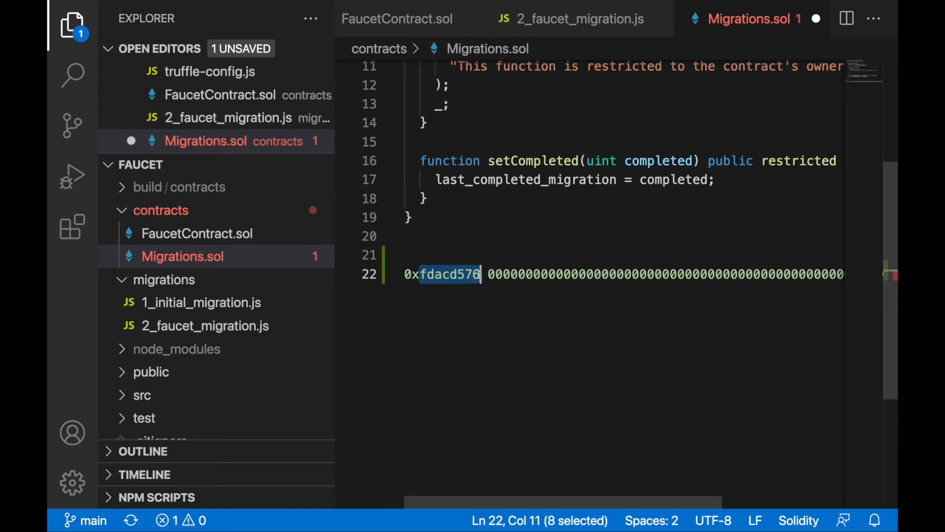
{"action": "mouse_move", "coordinate": [433, 265]}
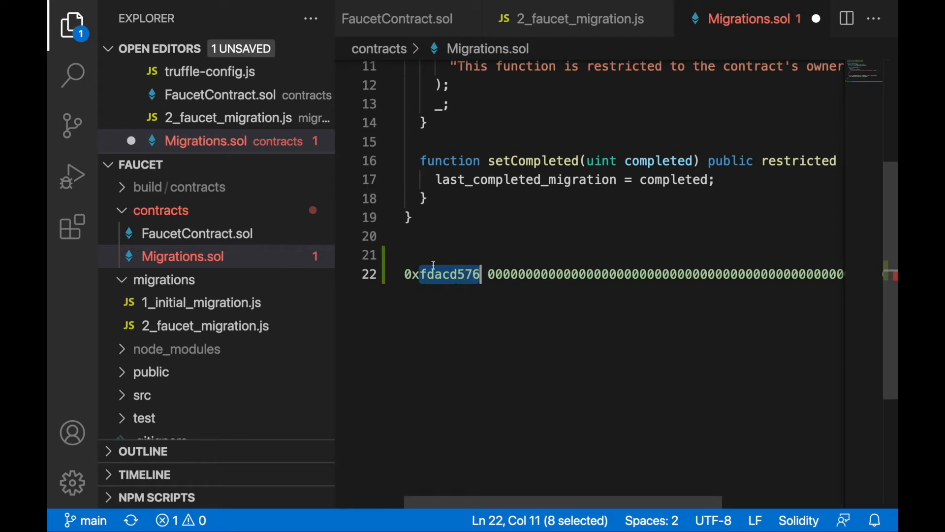
{"action": "mouse_move", "coordinate": [447, 274]}
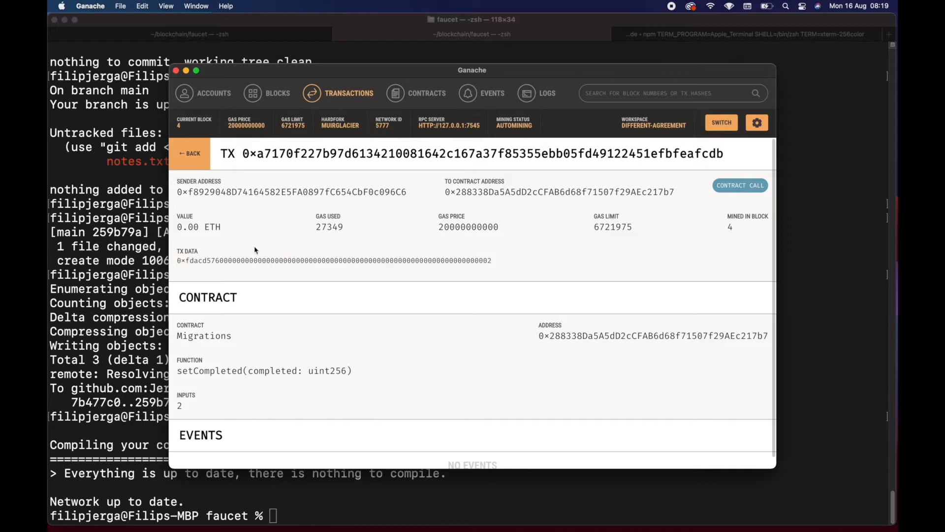
{"action": "mouse_move", "coordinate": [292, 245]}
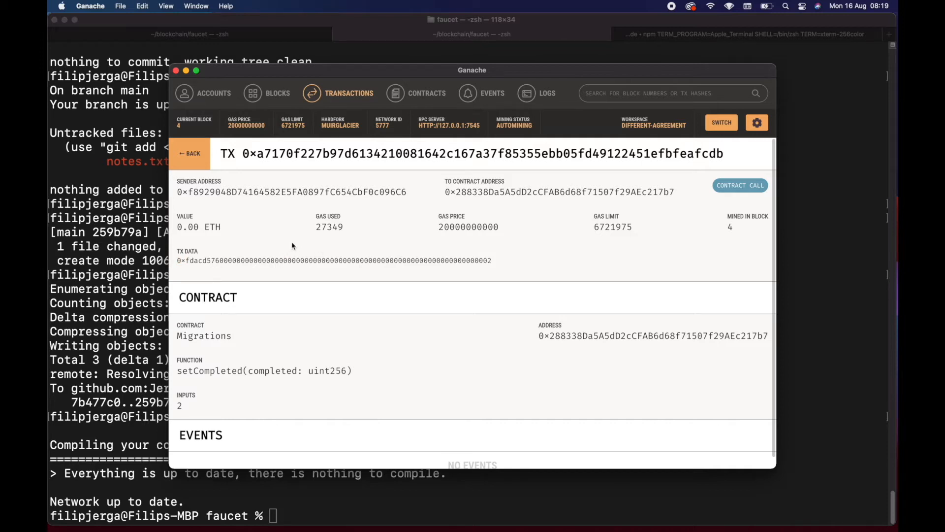
{"action": "mouse_move", "coordinate": [289, 246]}
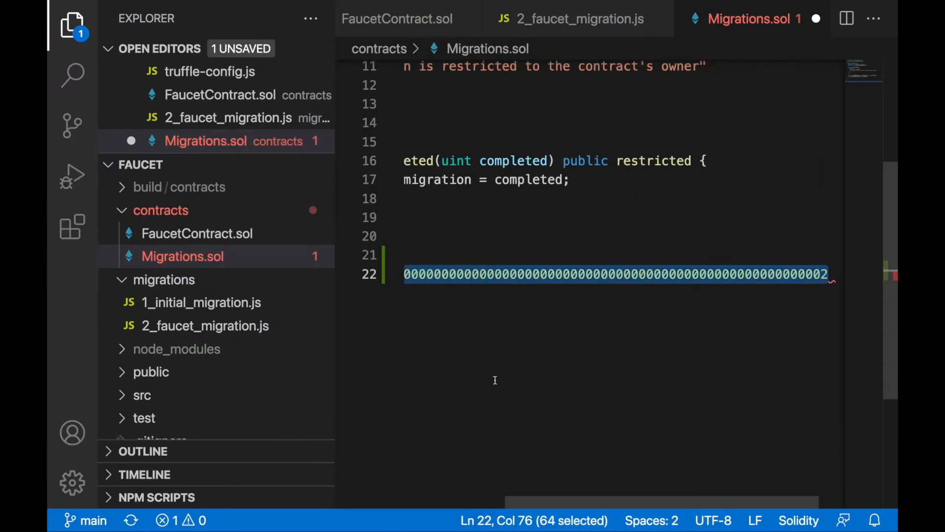
{"action": "scroll", "scroll_direction": "left", "scroll_amount": 3}
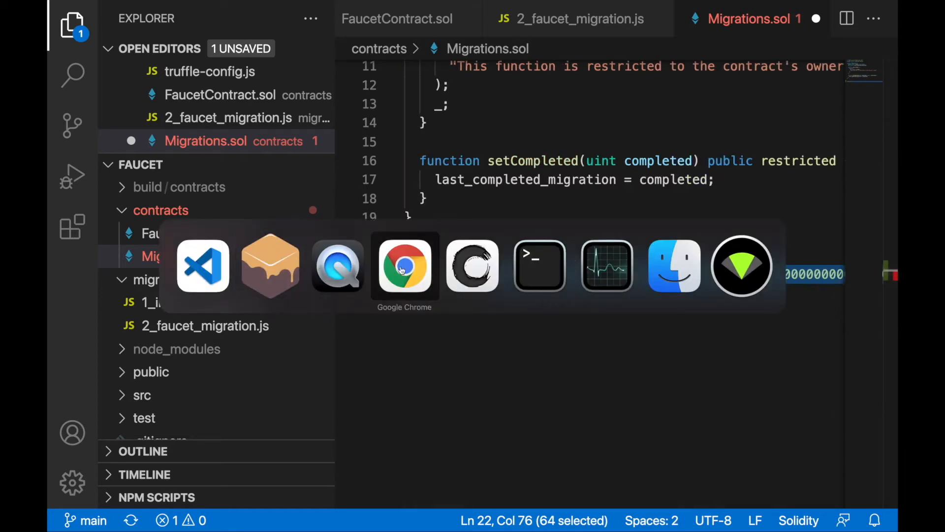
Hash setCompleted(uint256) in Keccak-256 Online, getting fdacd5762b86e… to match the selector.
{"action": "left_click", "coordinate": [270, 265]}
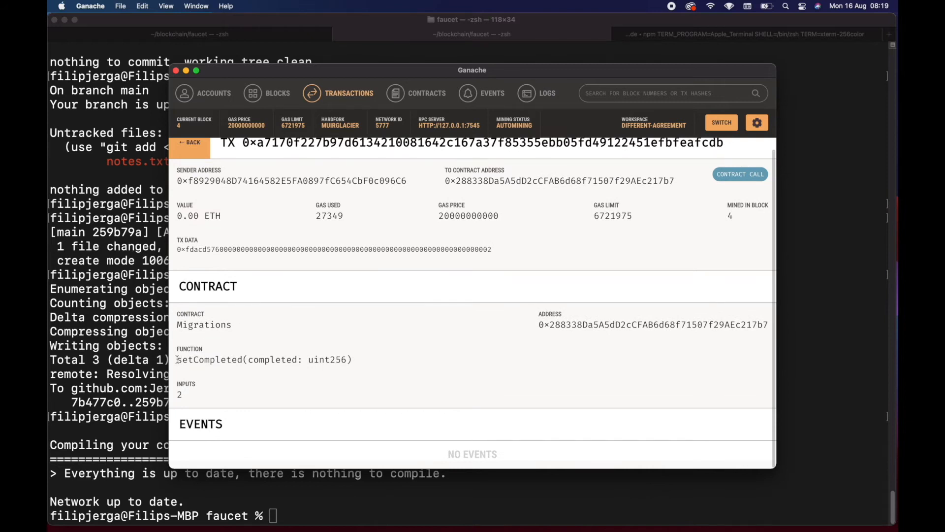
{"action": "double_click", "coordinate": [210, 360]}
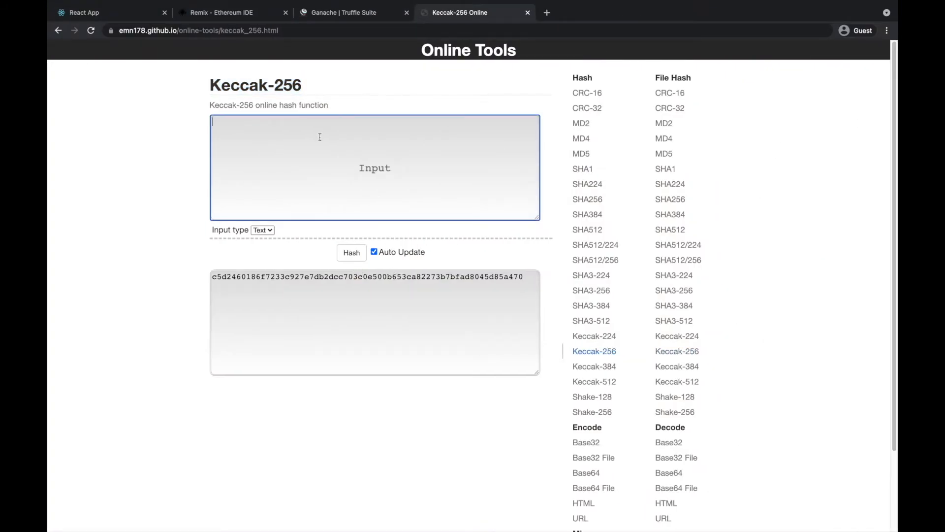
{"action": "mouse_move", "coordinate": [319, 154]}
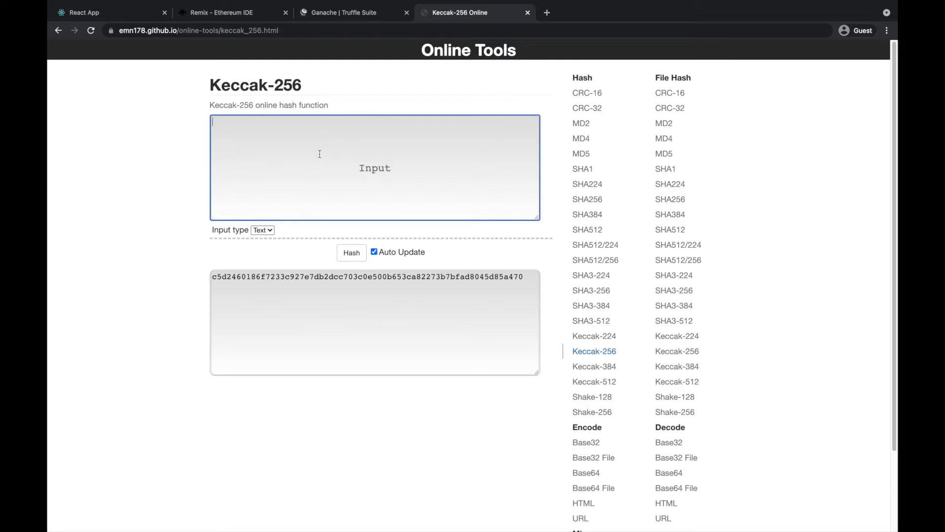
{"action": "type", "text": "setComplt"}
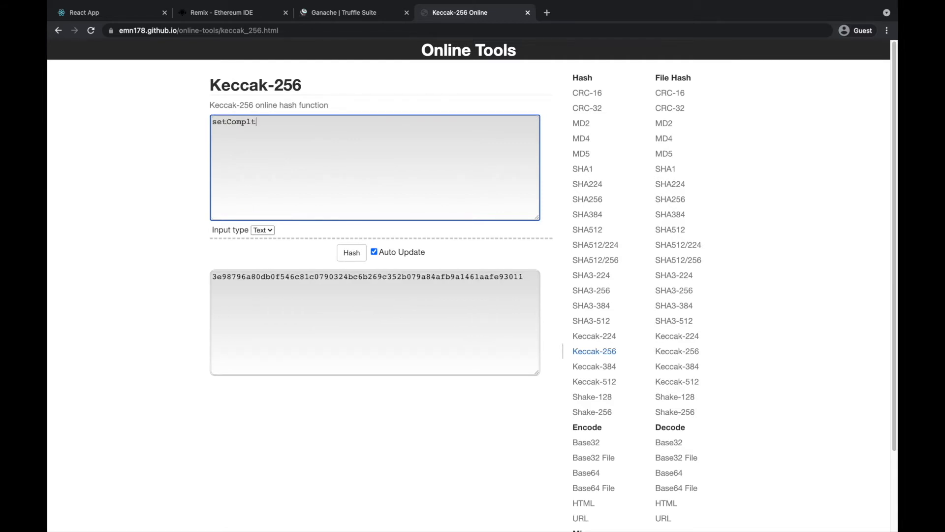
{"action": "type", "text": "eted"}
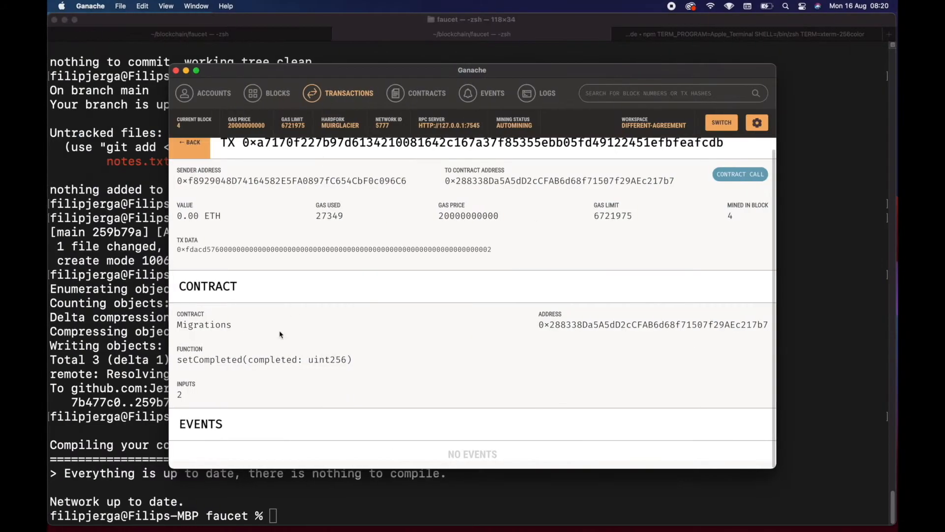
{"action": "mouse_move", "coordinate": [340, 360]}
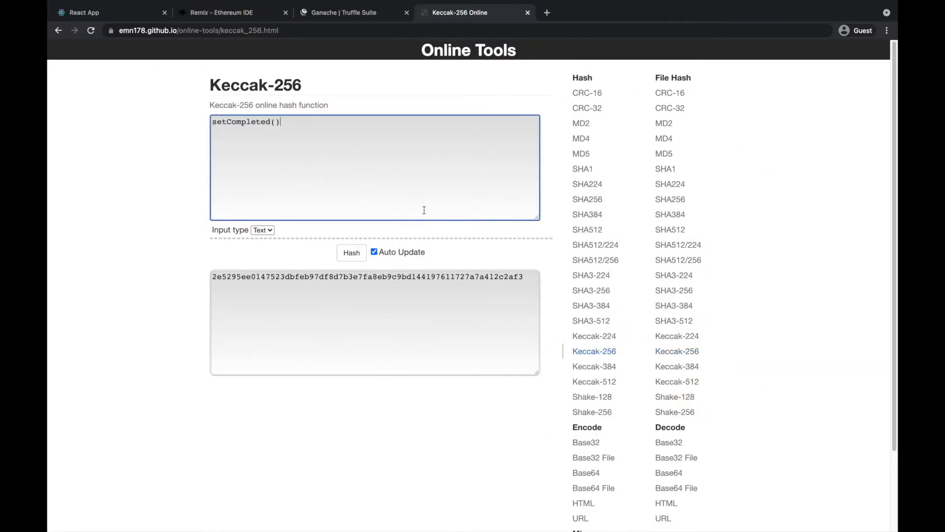
{"action": "type", "text": "uint"}
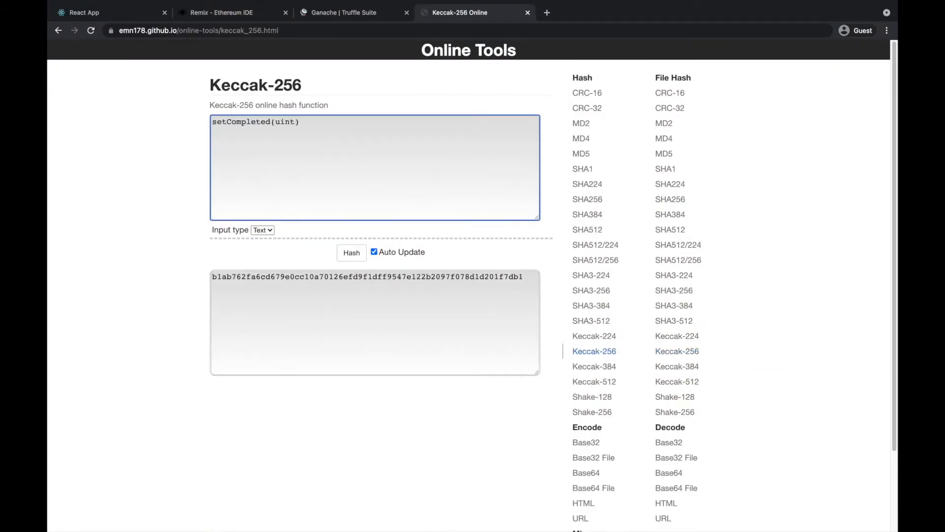
{"action": "type", "text": "256"}
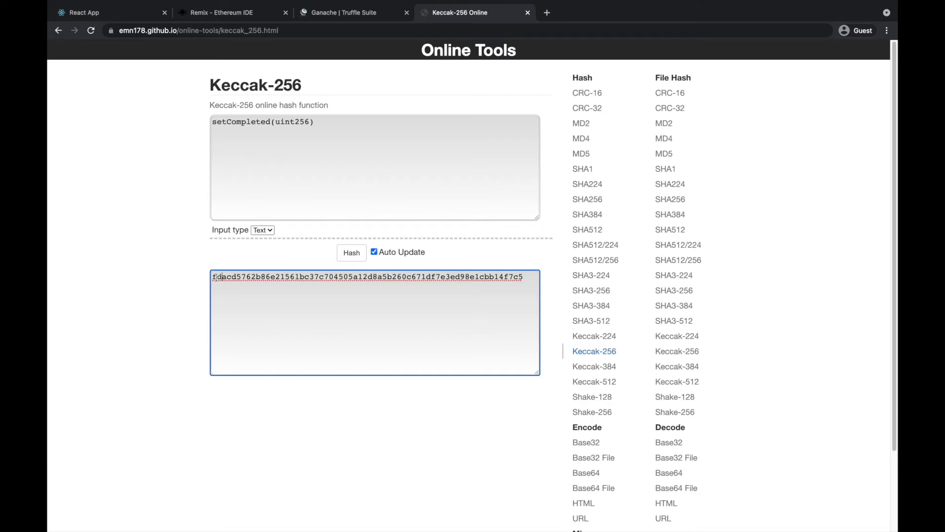
{"action": "mouse_move", "coordinate": [237, 318]}
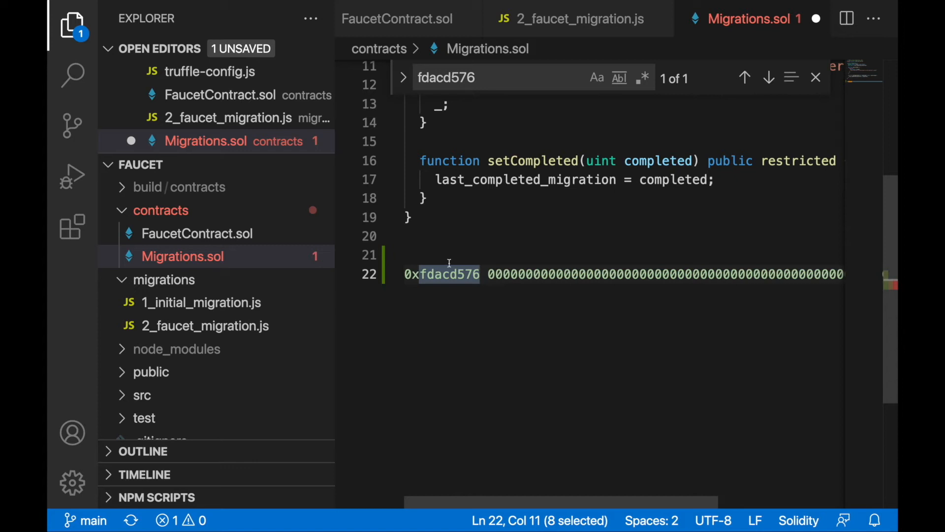
{"action": "mouse_move", "coordinate": [660, 160]}
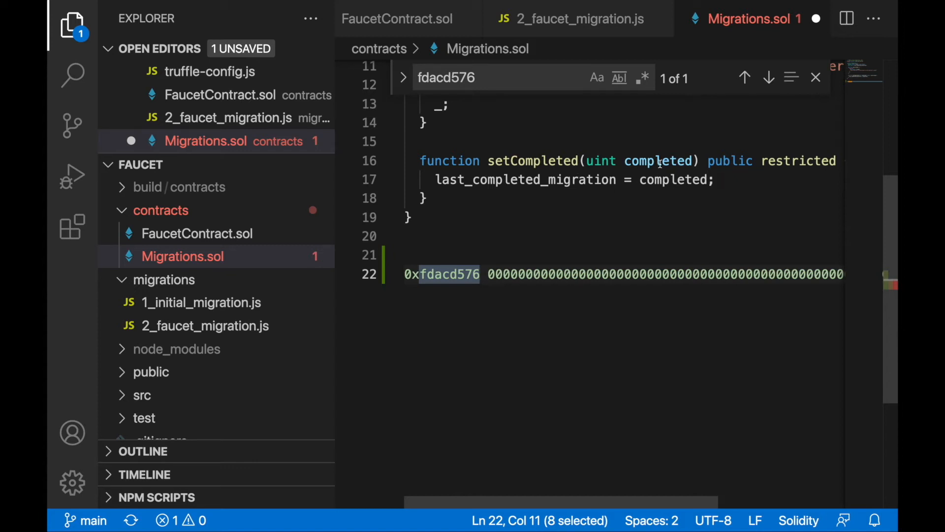
Confirm fdacd576 appears once in Migrations.sol, on line 22, and select the selector there.
{"action": "left_click", "coordinate": [815, 77]}
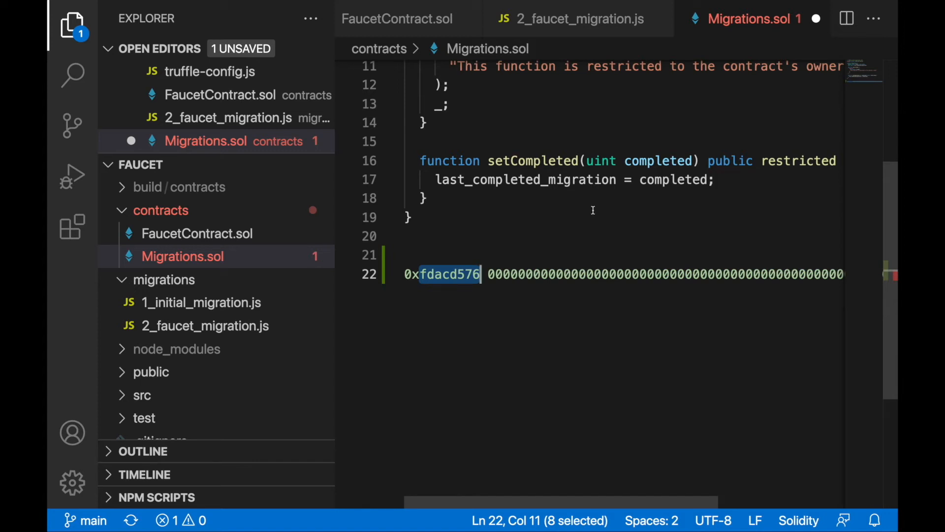
{"action": "mouse_move", "coordinate": [447, 275]}
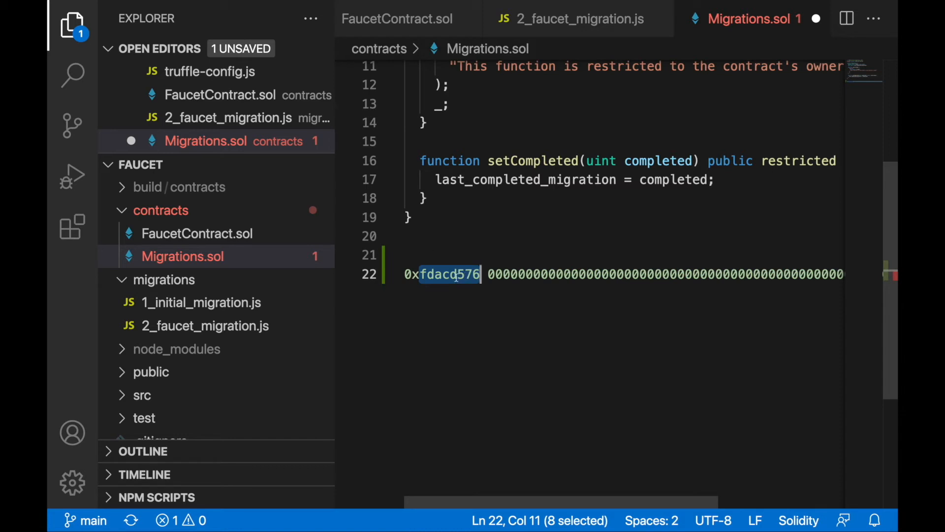
{"action": "left_click", "coordinate": [457, 275]}
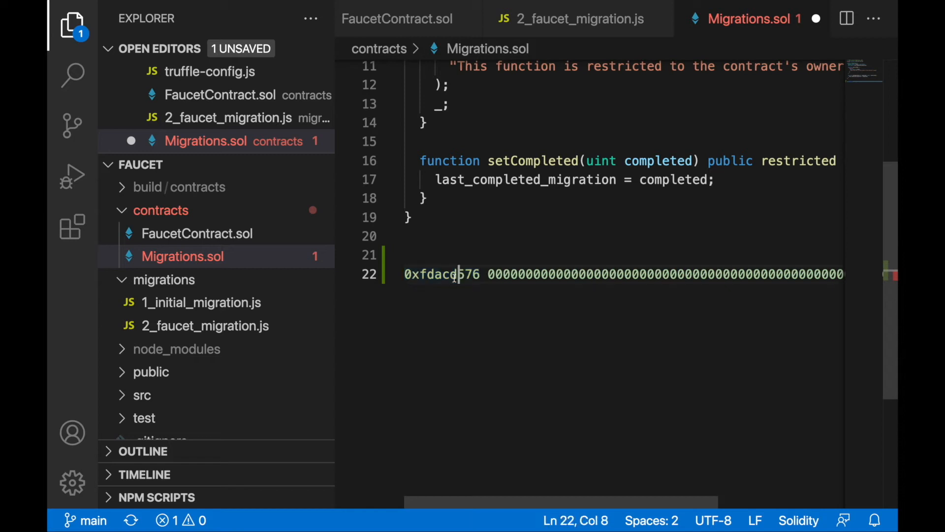
{"action": "double_click", "coordinate": [442, 275]}
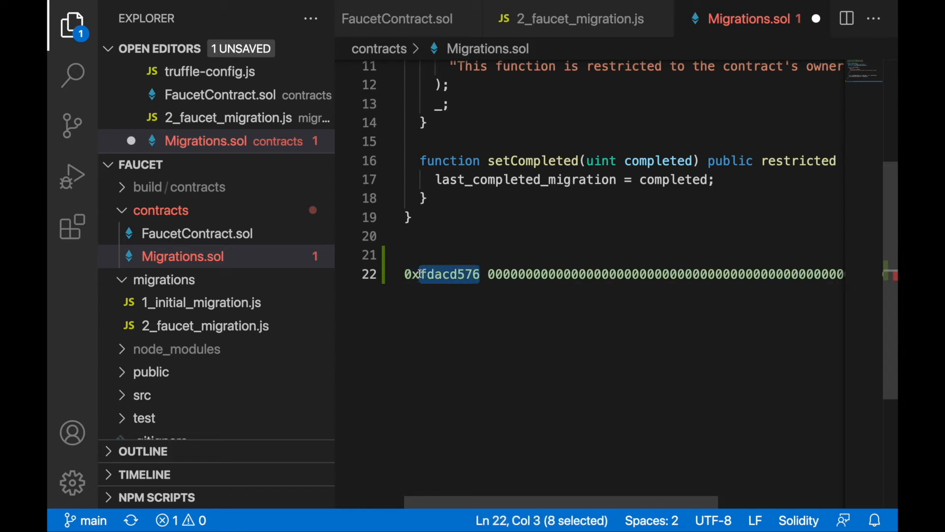
{"action": "mouse_move", "coordinate": [462, 273]}
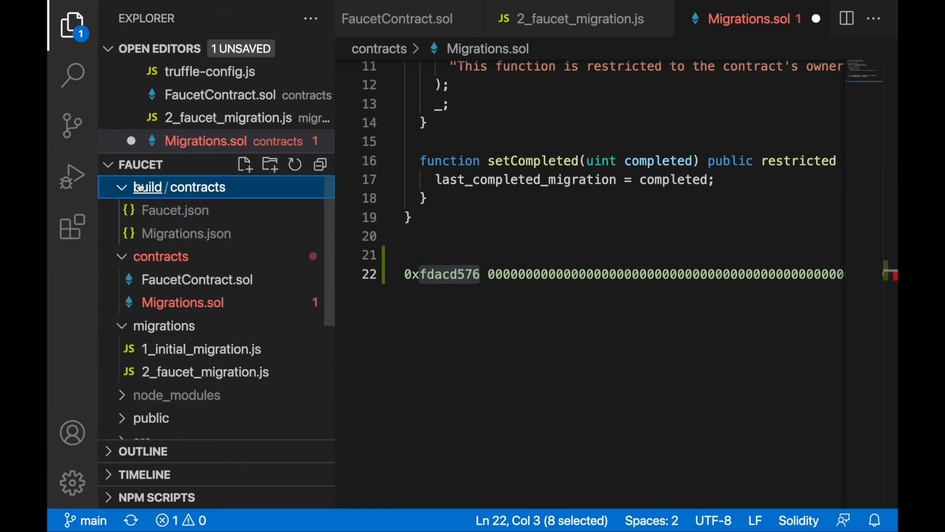
Search build/contracts/Faucet.json for fdacd576 with the sidebar hidden; no results found.
{"action": "left_click", "coordinate": [175, 210]}
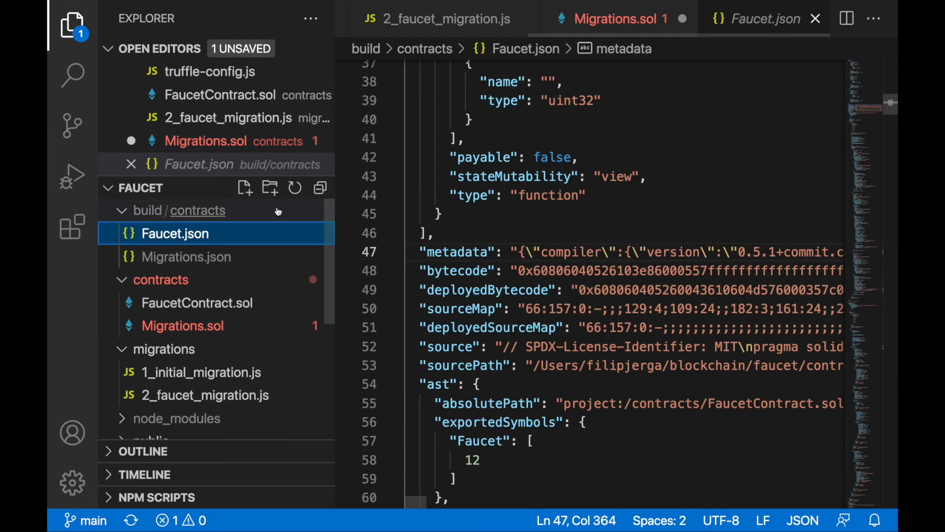
{"action": "double_click", "coordinate": [458, 270]}
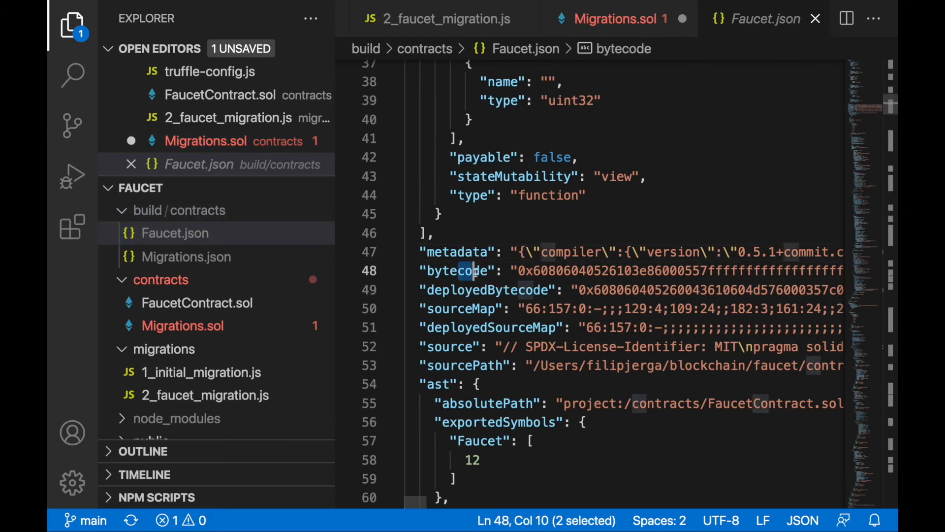
{"action": "left_click", "coordinate": [72, 26]}
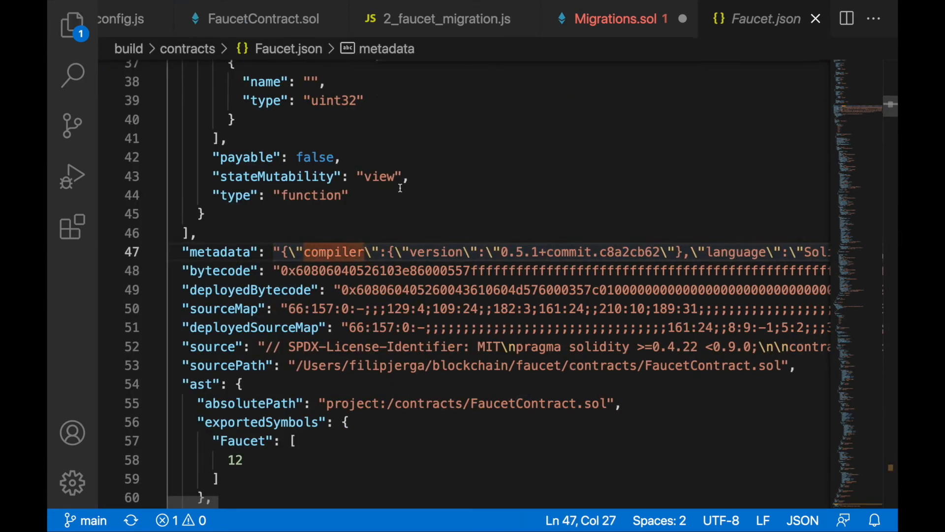
{"action": "key", "text": "ctrl+f"}
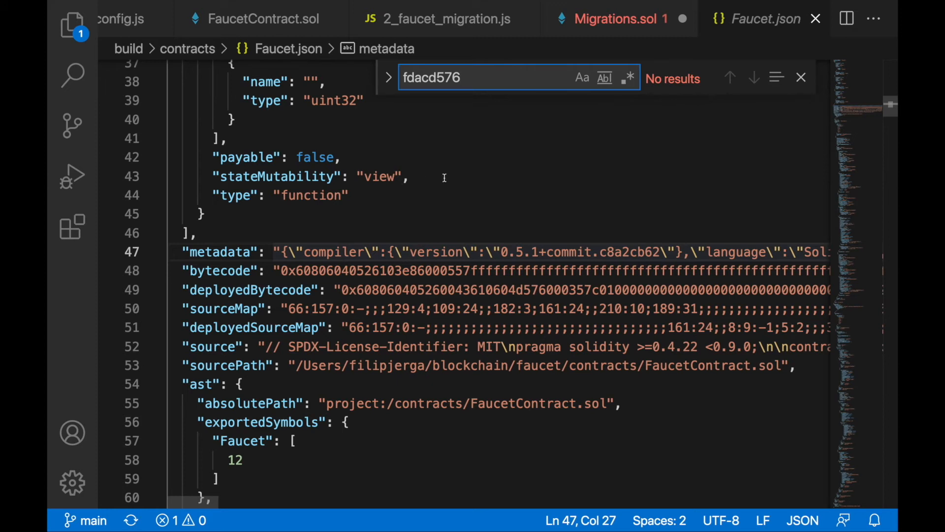
{"action": "mouse_move", "coordinate": [428, 109]}
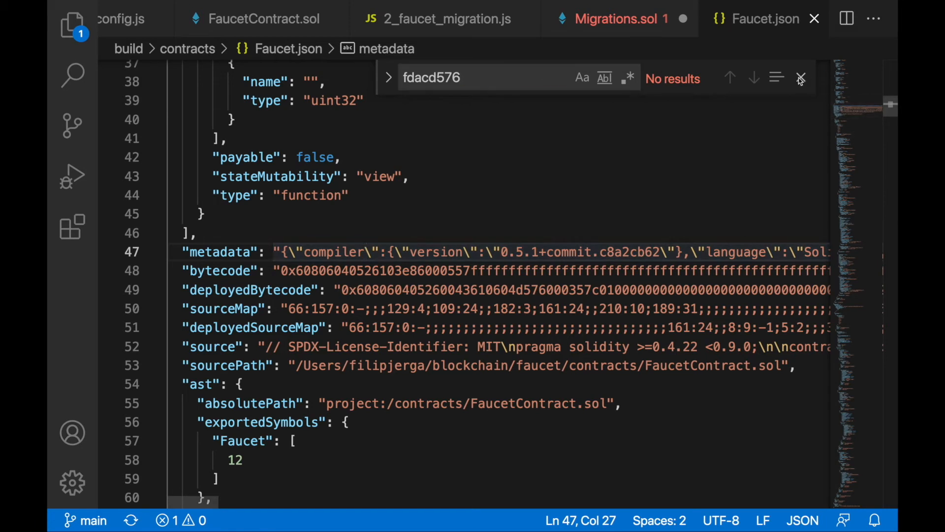
Find fdacd576 twice in Migrations.json, in bytecode and deployedBytecode, then return to Migrations.sol.
{"action": "left_click", "coordinate": [72, 26]}
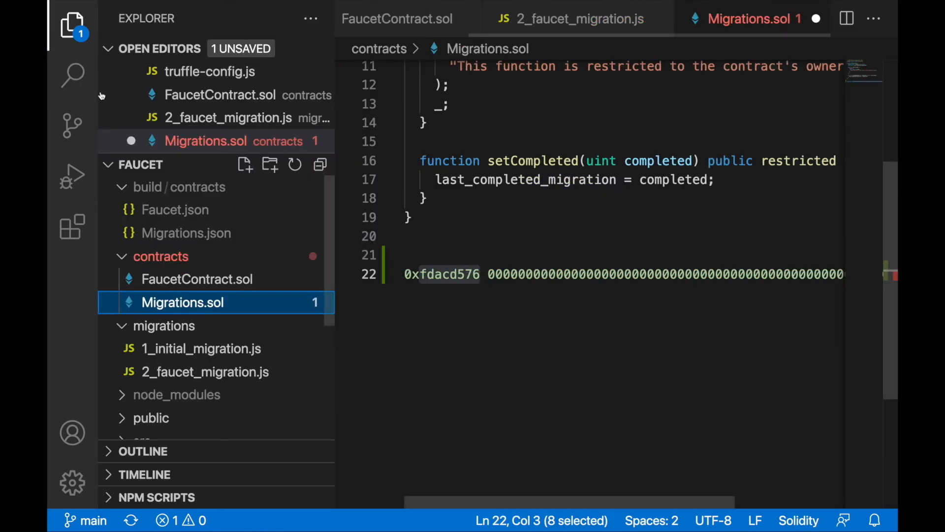
{"action": "left_click", "coordinate": [186, 233]}
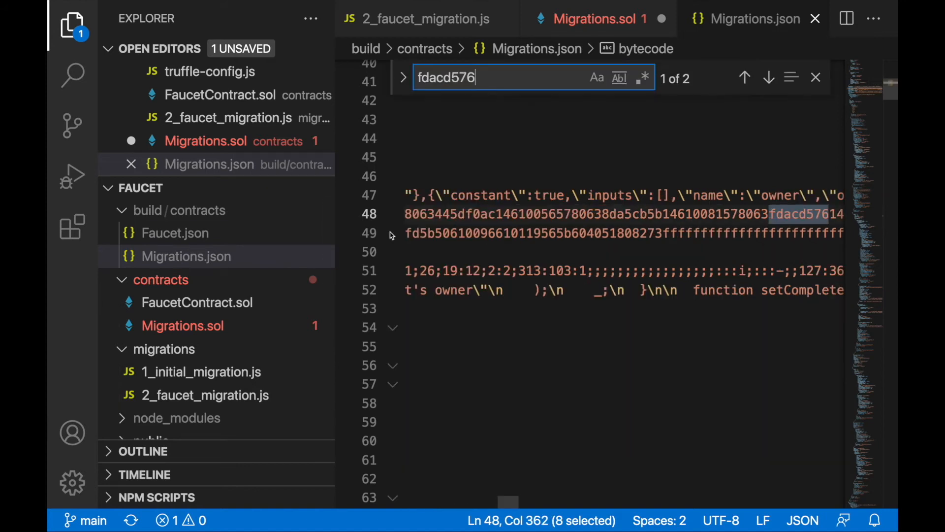
{"action": "left_click", "coordinate": [72, 229]}
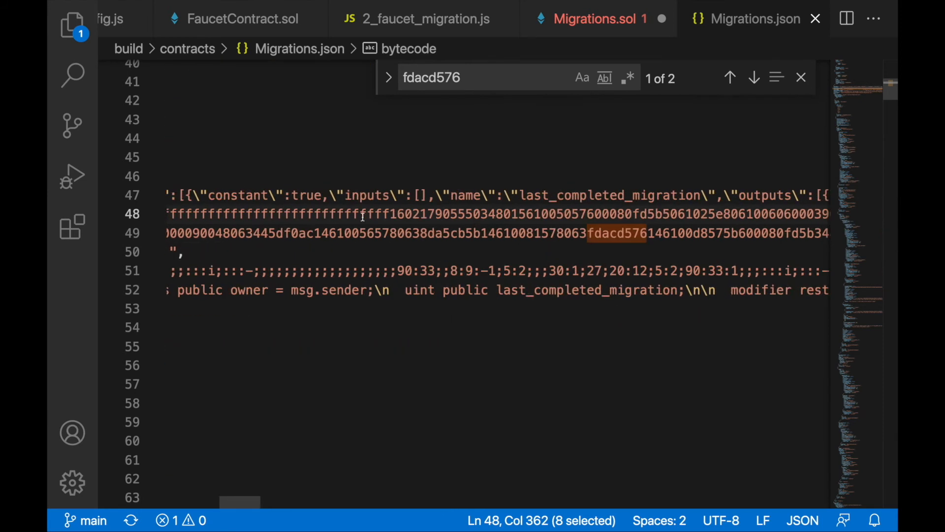
{"action": "left_click", "coordinate": [753, 77]}
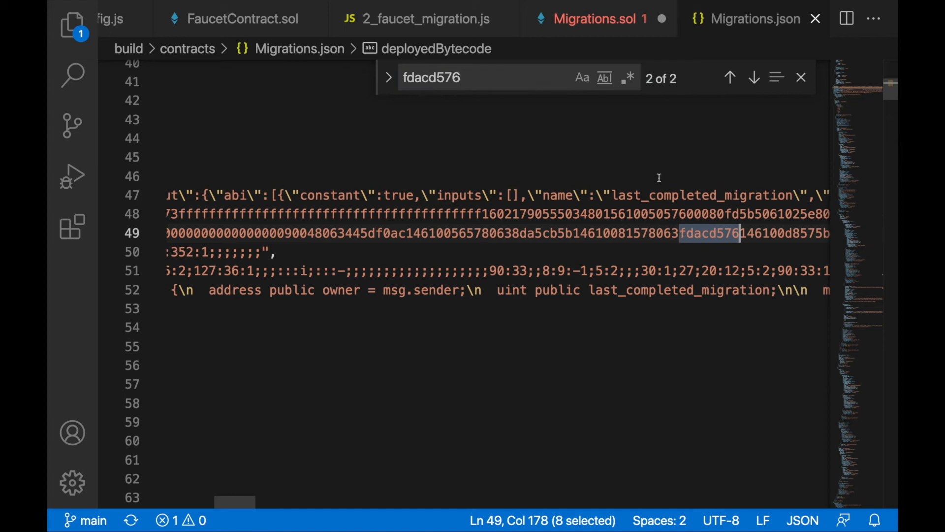
{"action": "left_click", "coordinate": [590, 19]}
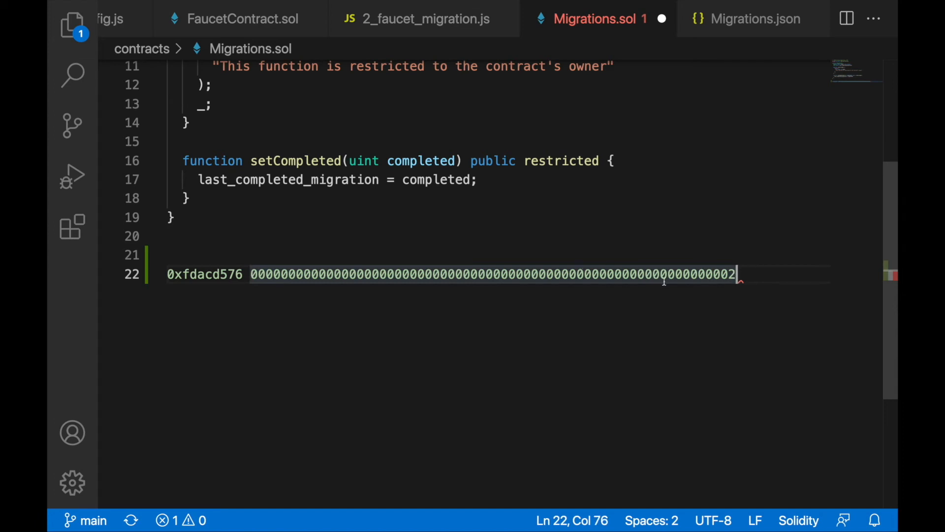
Copy the zero-padded argument ending in 2 from line 22 and switch to Chrome.
{"action": "key", "text": "Backspace"}
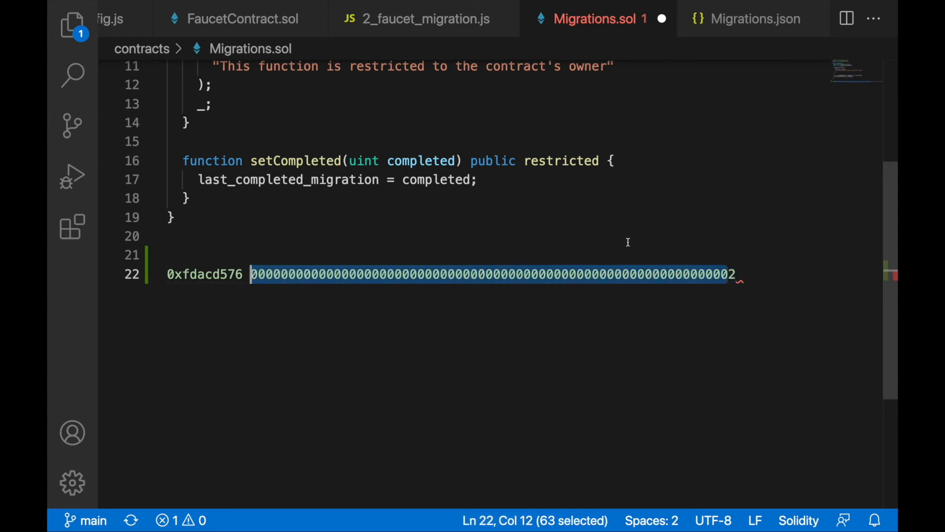
{"action": "left_click", "coordinate": [731, 275]}
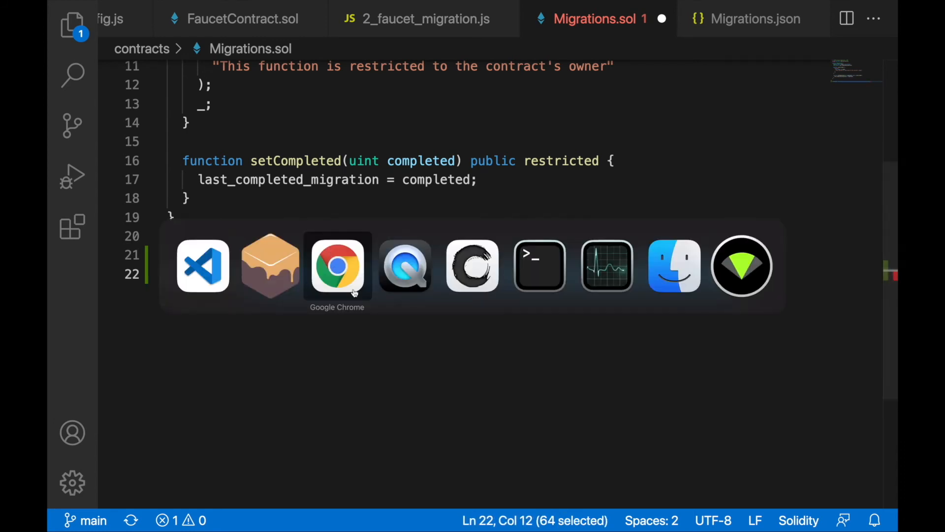
{"action": "left_click", "coordinate": [336, 266]}
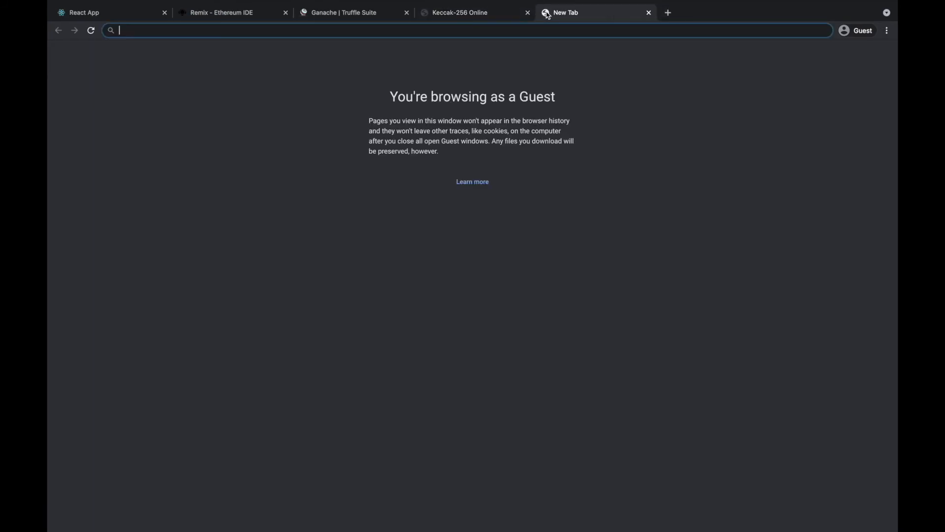
Search 'hex to decimal' and open the RapidTables hexadecimal-to-decimal converter.
{"action": "type", "text": "hex to decima"}
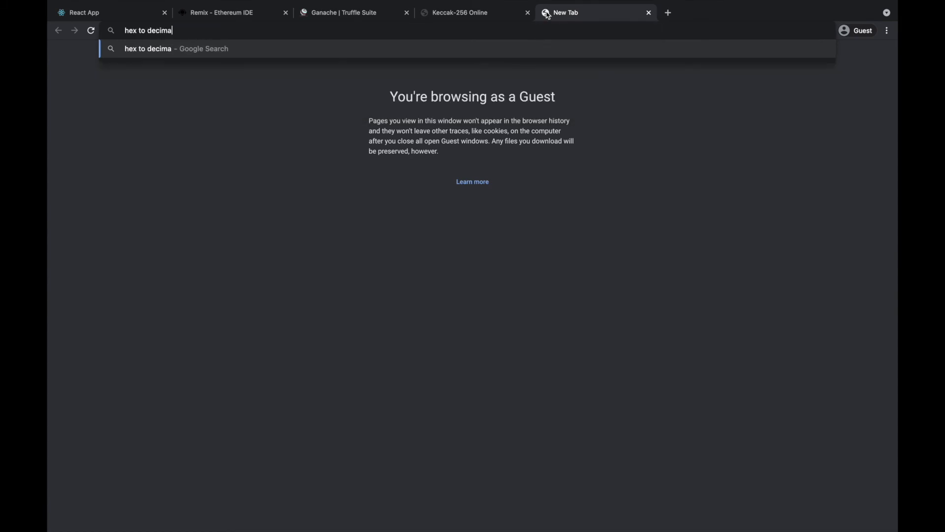
{"action": "key", "text": "Return"}
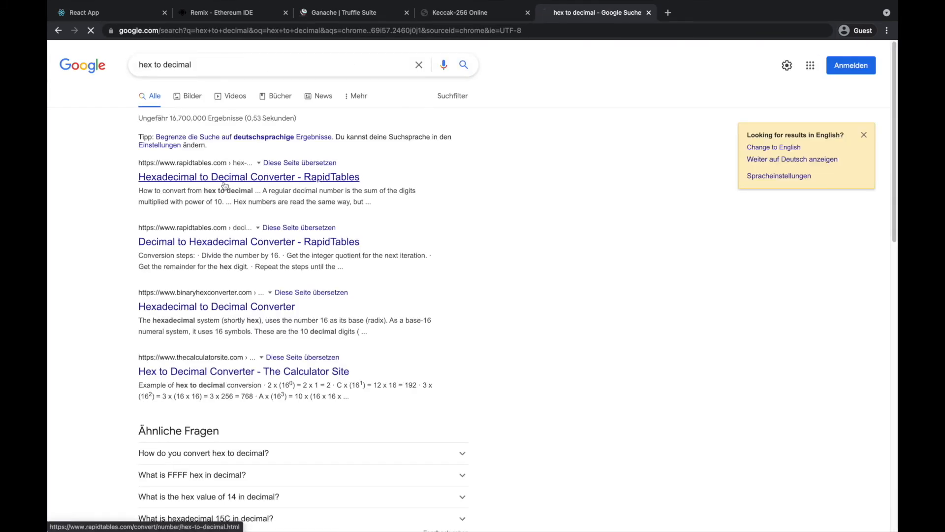
{"action": "left_click", "coordinate": [249, 177]}
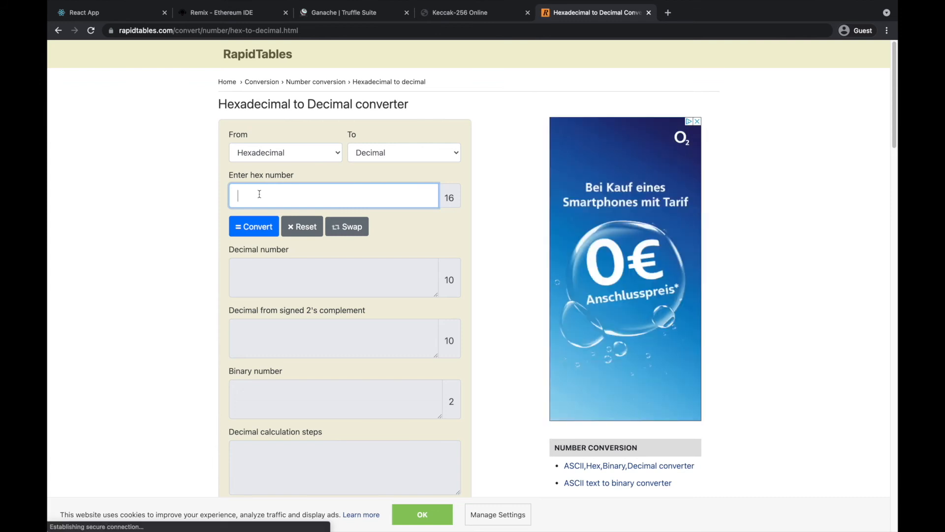
Convert the pasted 64-digit hex argument in RapidTables, giving decimal 2 (binary 10).
{"action": "type", "text": "0000000000000000000000000000002"}
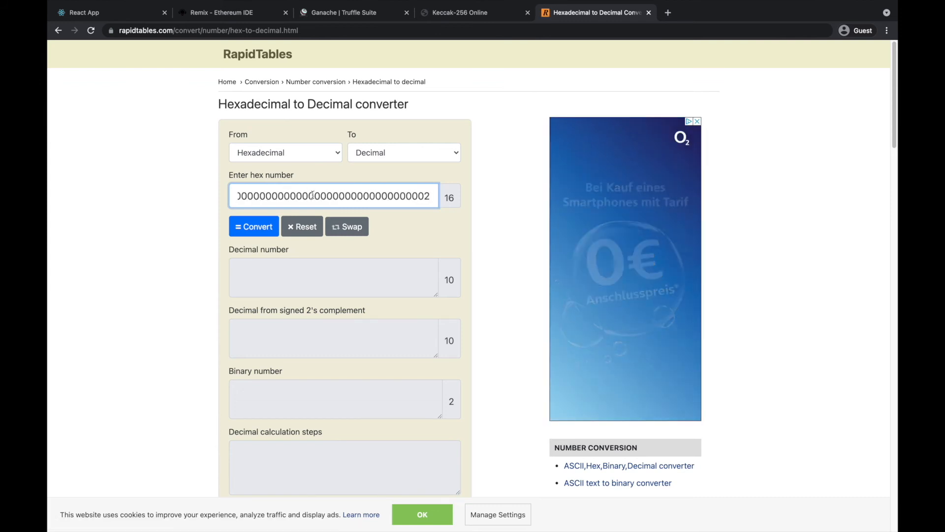
{"action": "left_click", "coordinate": [253, 226]}
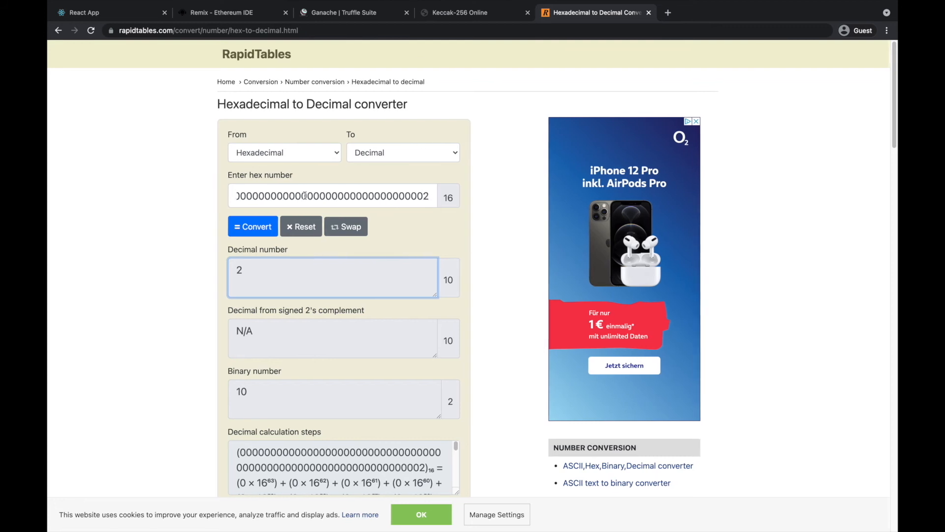
{"action": "left_click", "coordinate": [335, 194]}
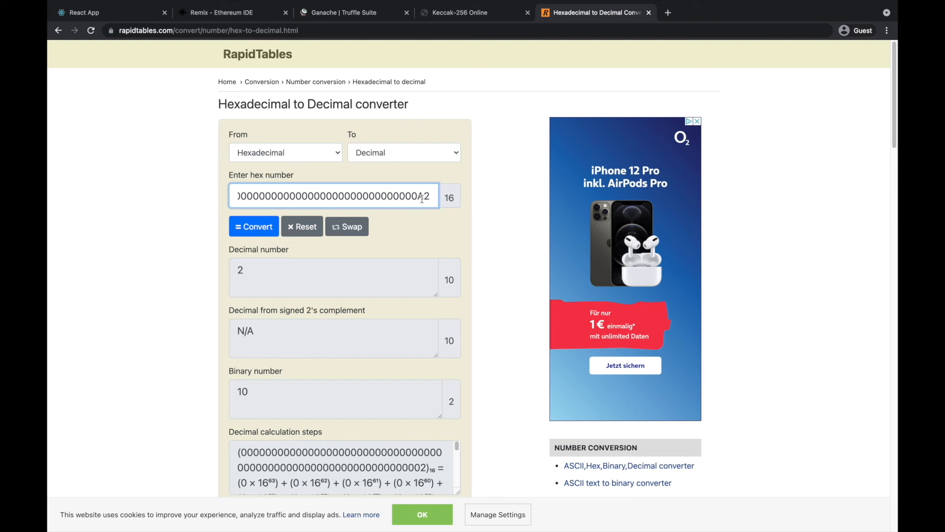
{"action": "left_click", "coordinate": [253, 226]}
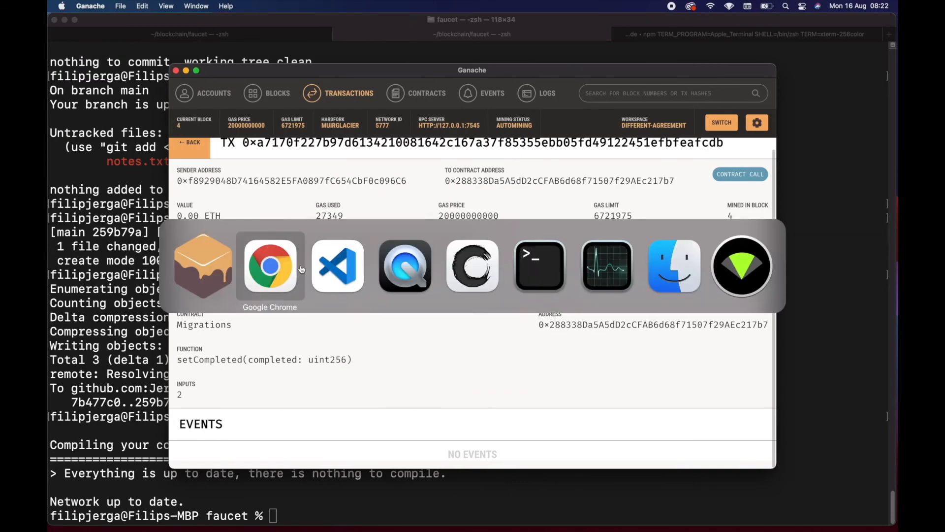
{"action": "left_click", "coordinate": [337, 266]}
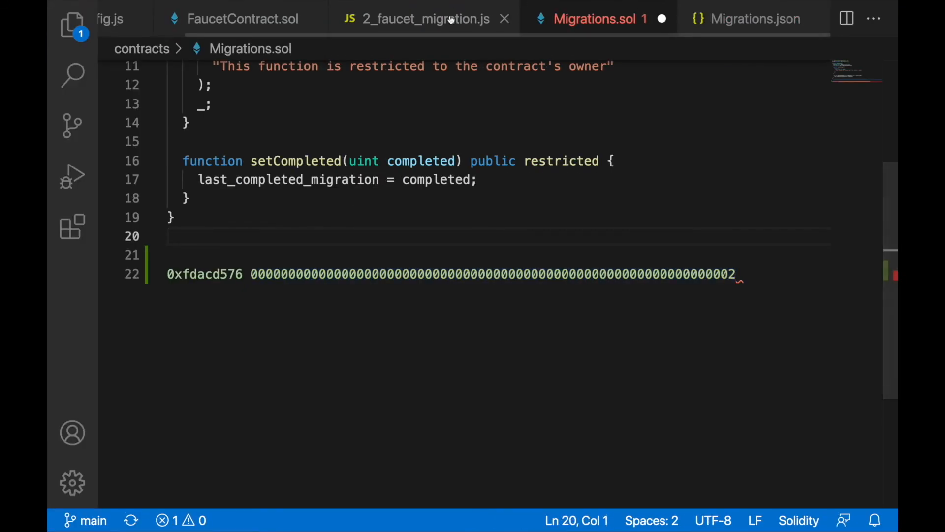
{"action": "left_click", "coordinate": [755, 18]}
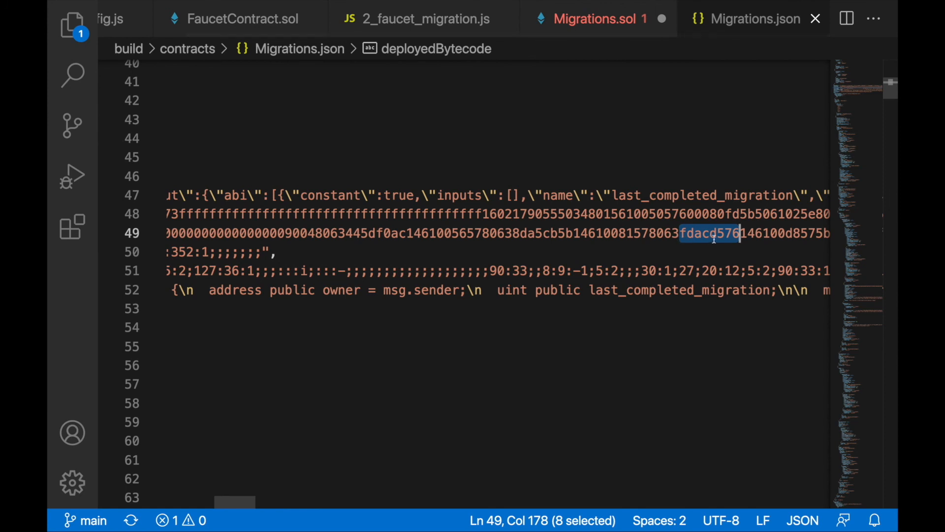
{"action": "left_click", "coordinate": [594, 18]}
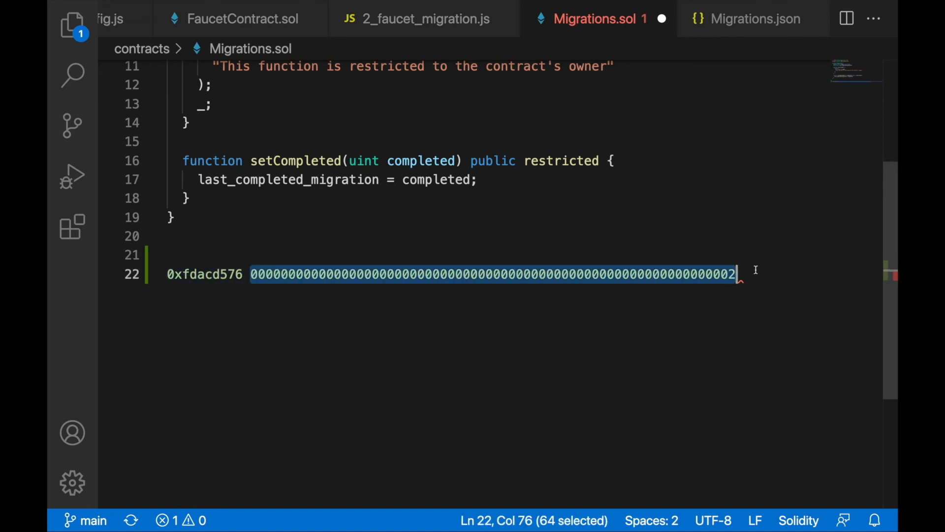
{"action": "left_click", "coordinate": [751, 19]}
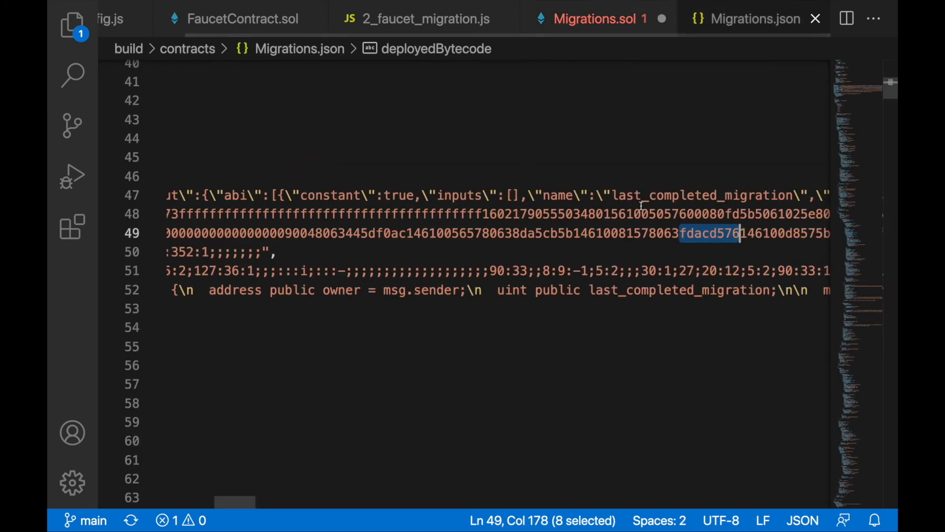
{"action": "scroll", "scroll_direction": "right", "scroll_amount": 3}
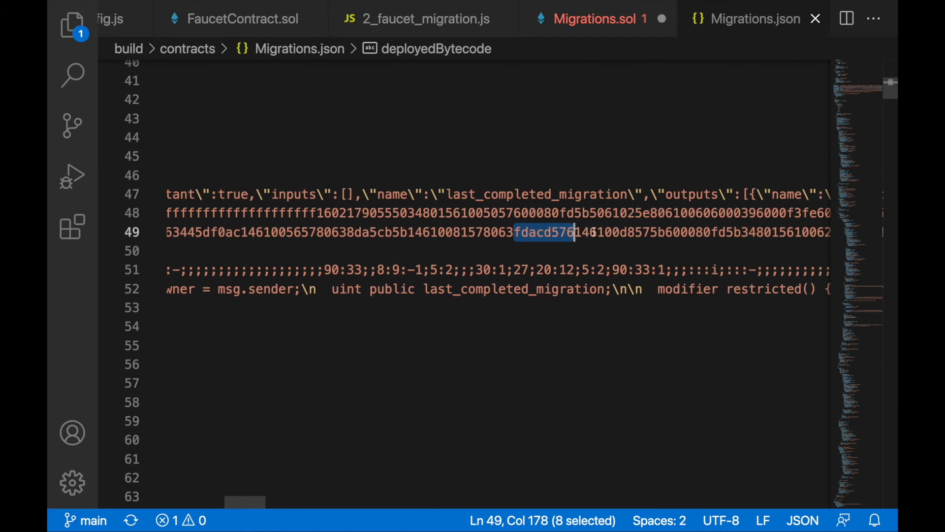
{"action": "left_click", "coordinate": [595, 18]}
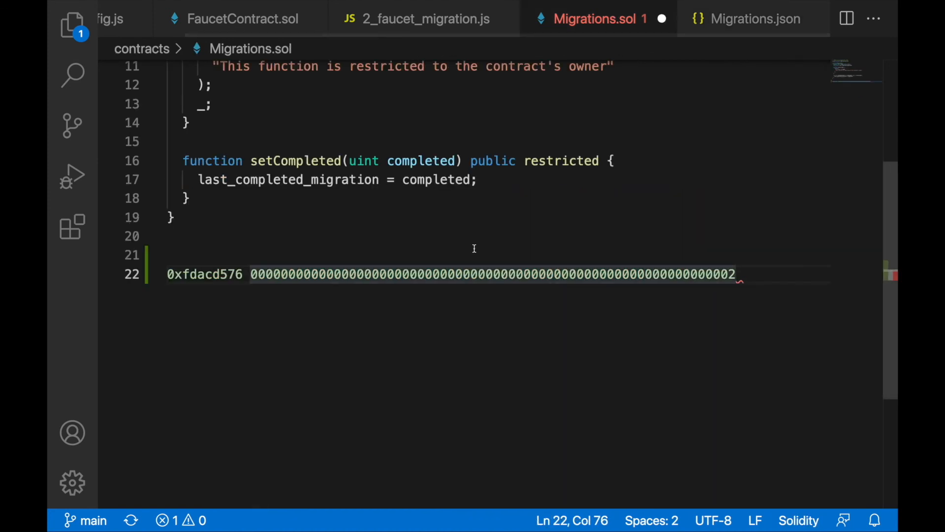
{"action": "mouse_move", "coordinate": [750, 272]}
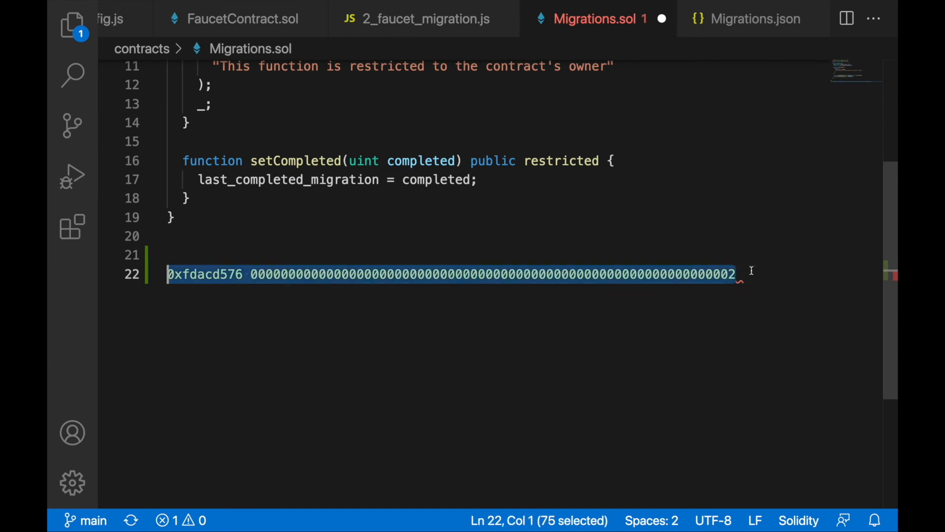
{"action": "key", "text": "Delete"}
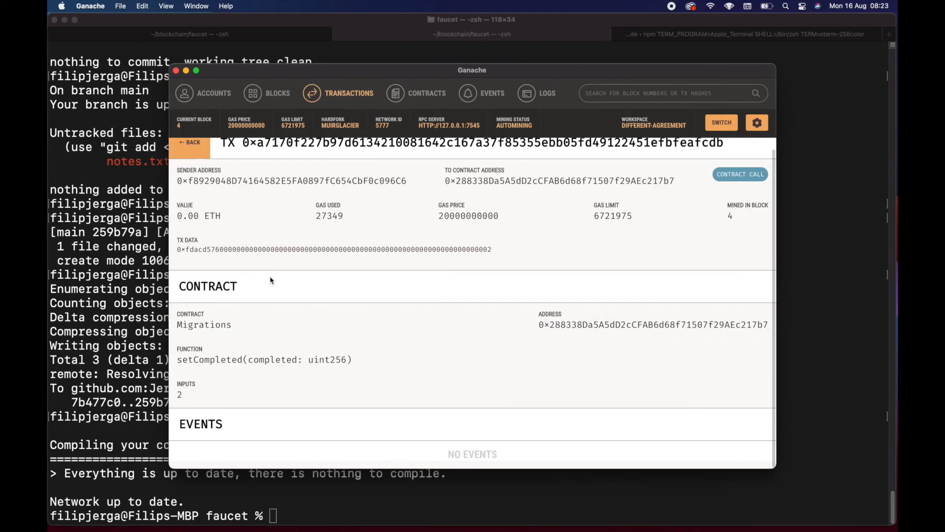
{"action": "mouse_move", "coordinate": [337, 321]}
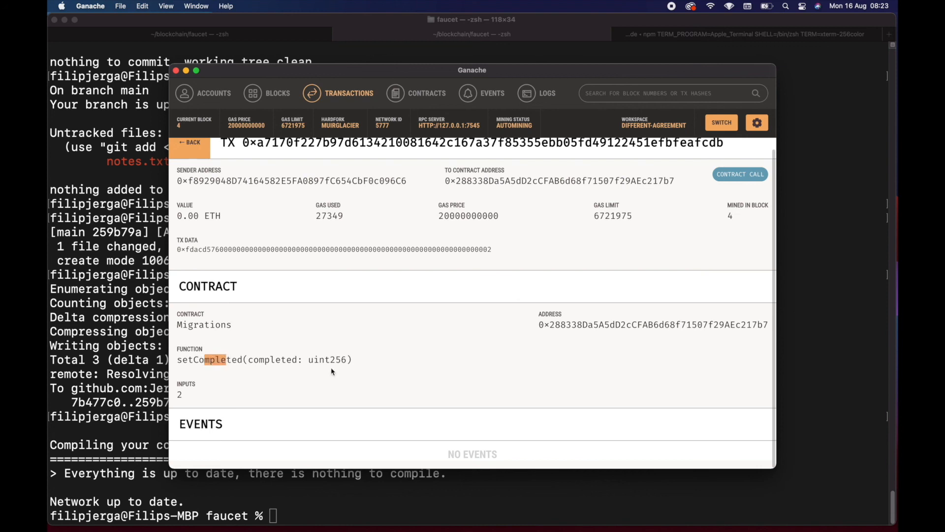
{"action": "mouse_move", "coordinate": [429, 334]}
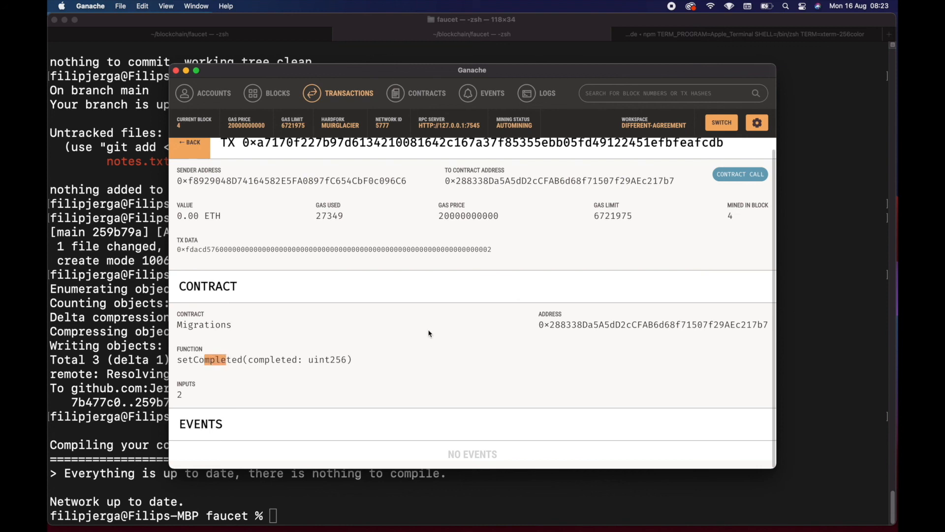
{"action": "mouse_move", "coordinate": [316, 354]}
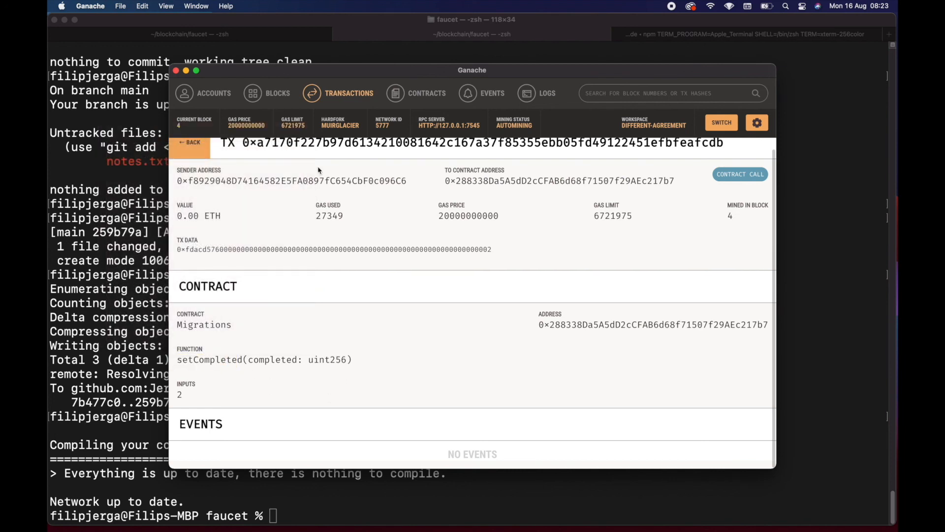
{"action": "mouse_move", "coordinate": [379, 353]}
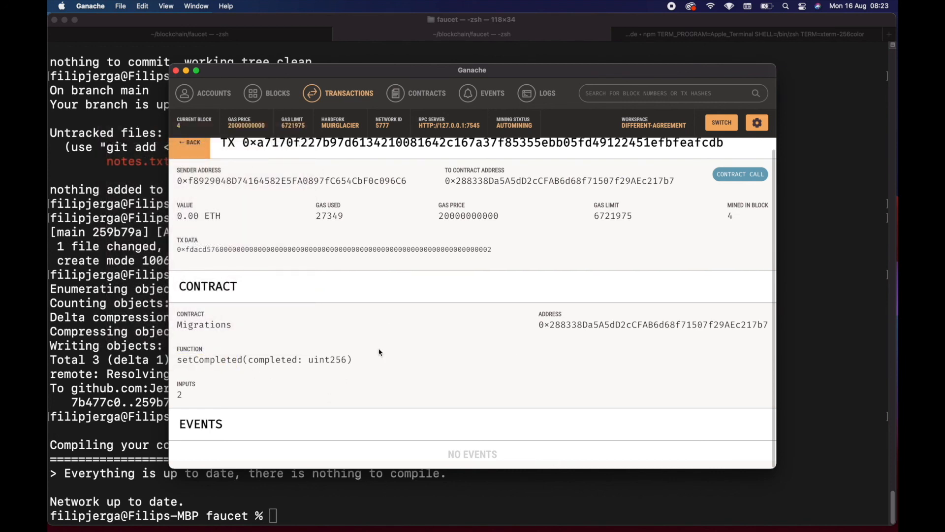